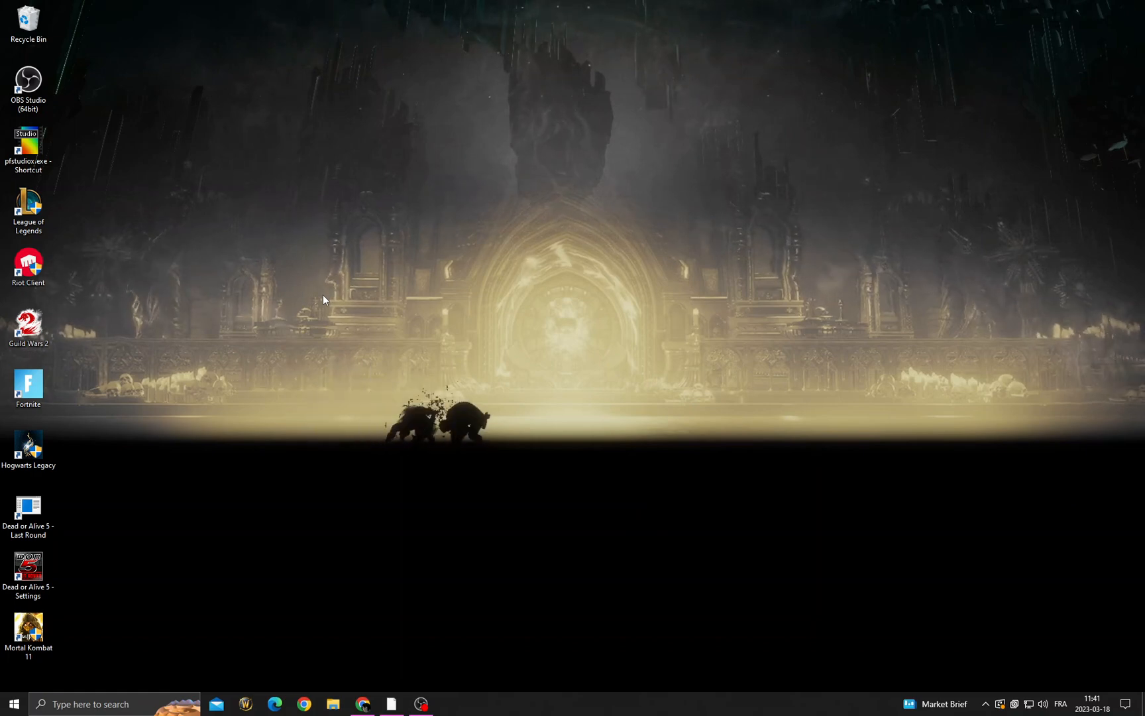
Bring up the Properties dialog of the Mortal Kombat 11 desktop shortcut.
{"action": "right_click", "coordinate": [28, 629]}
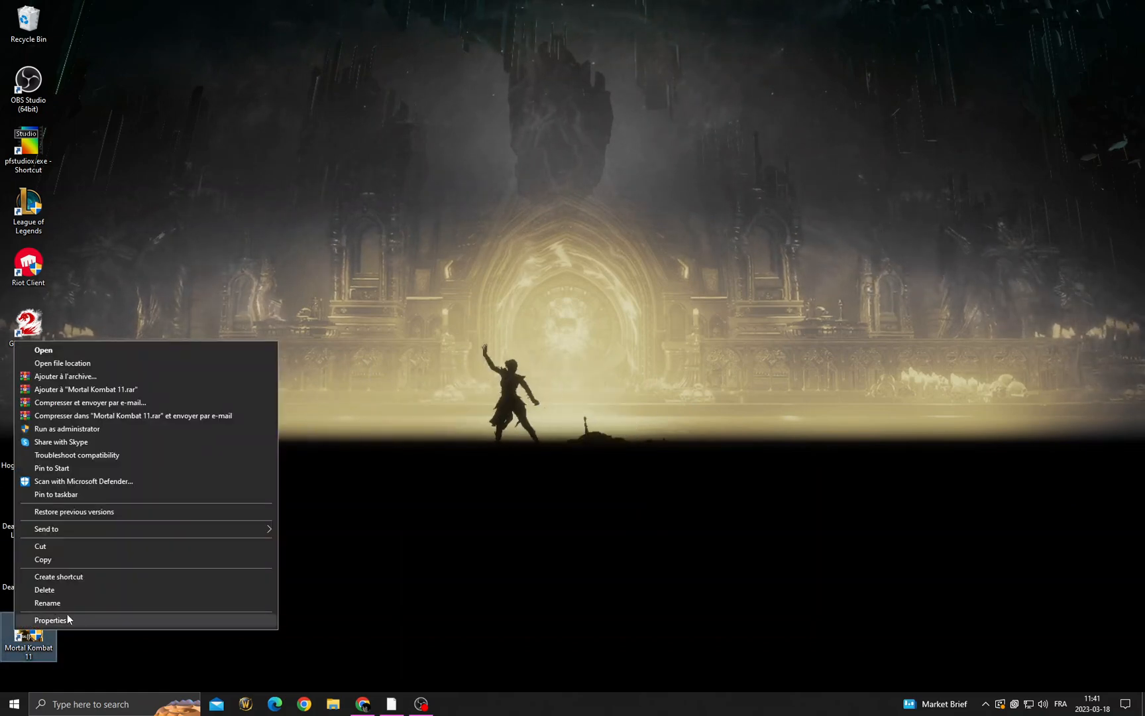
{"action": "left_click", "coordinate": [49, 619]}
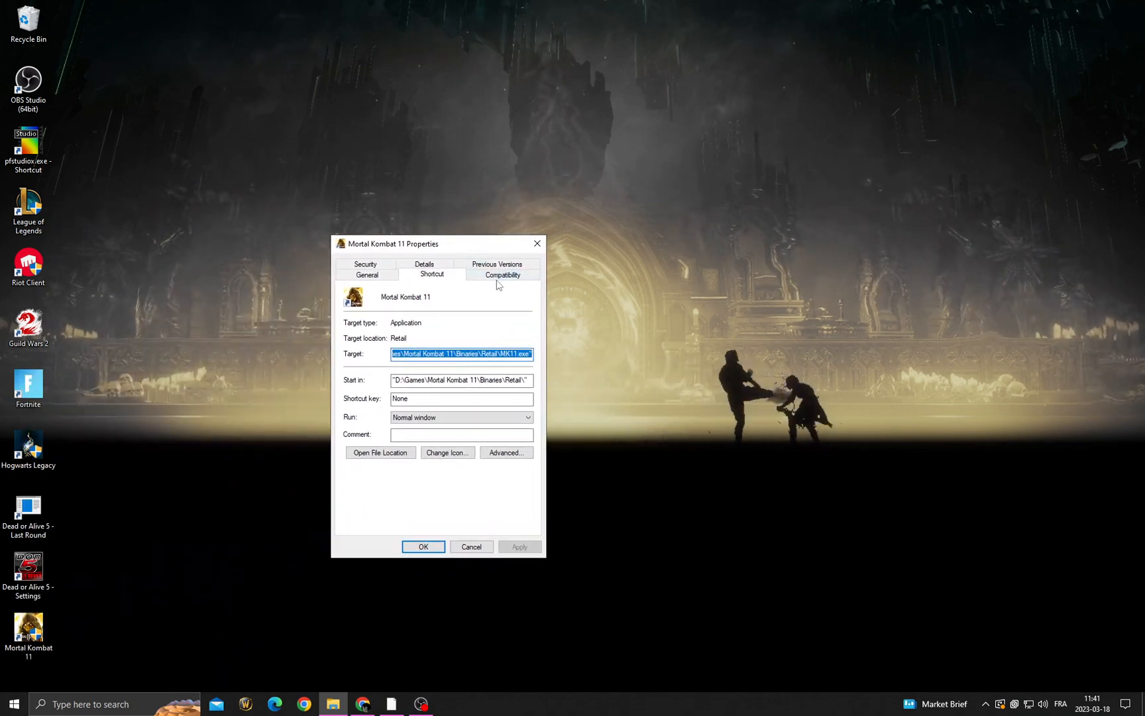
Enable Windows 8 compatibility mode and disable fullscreen optimizations for Mortal Kombat 11, then apply.
{"action": "left_click", "coordinate": [503, 274]}
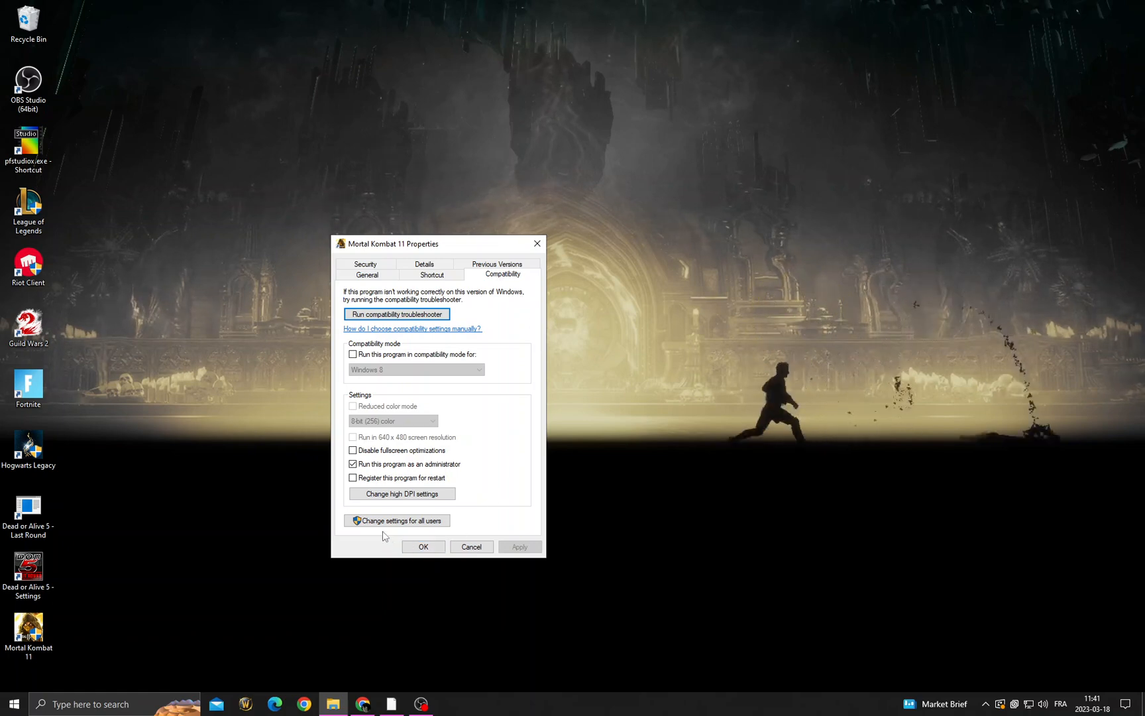
{"action": "left_click", "coordinate": [353, 449]}
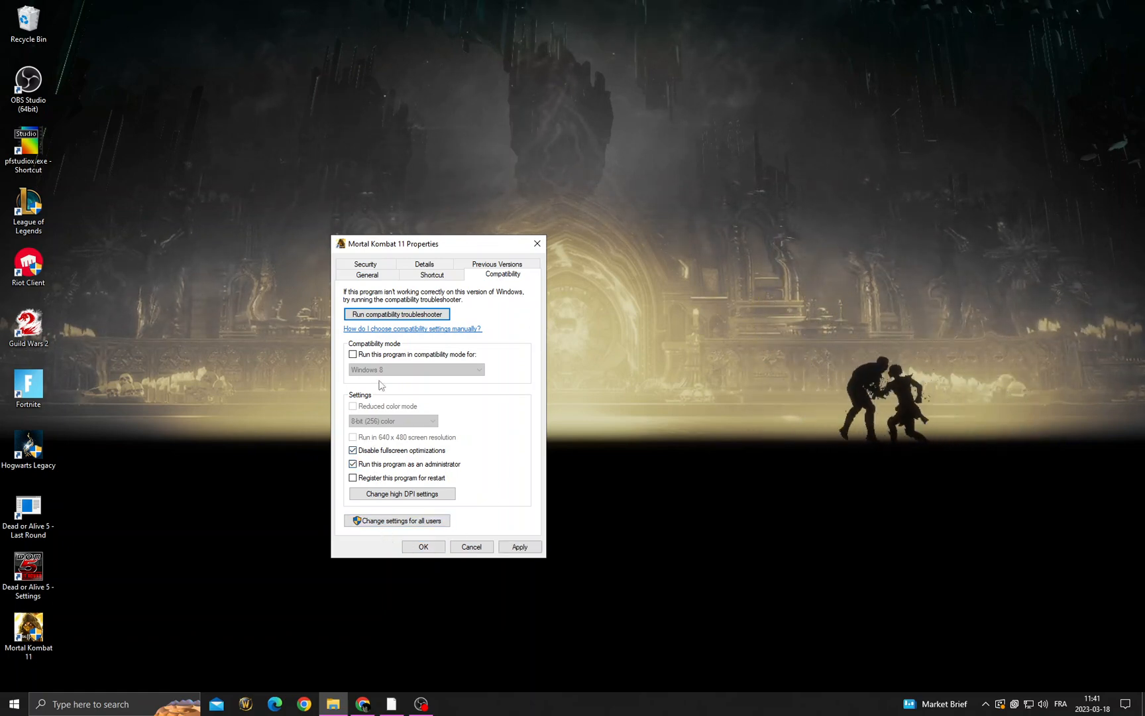
{"action": "left_click", "coordinate": [352, 354]}
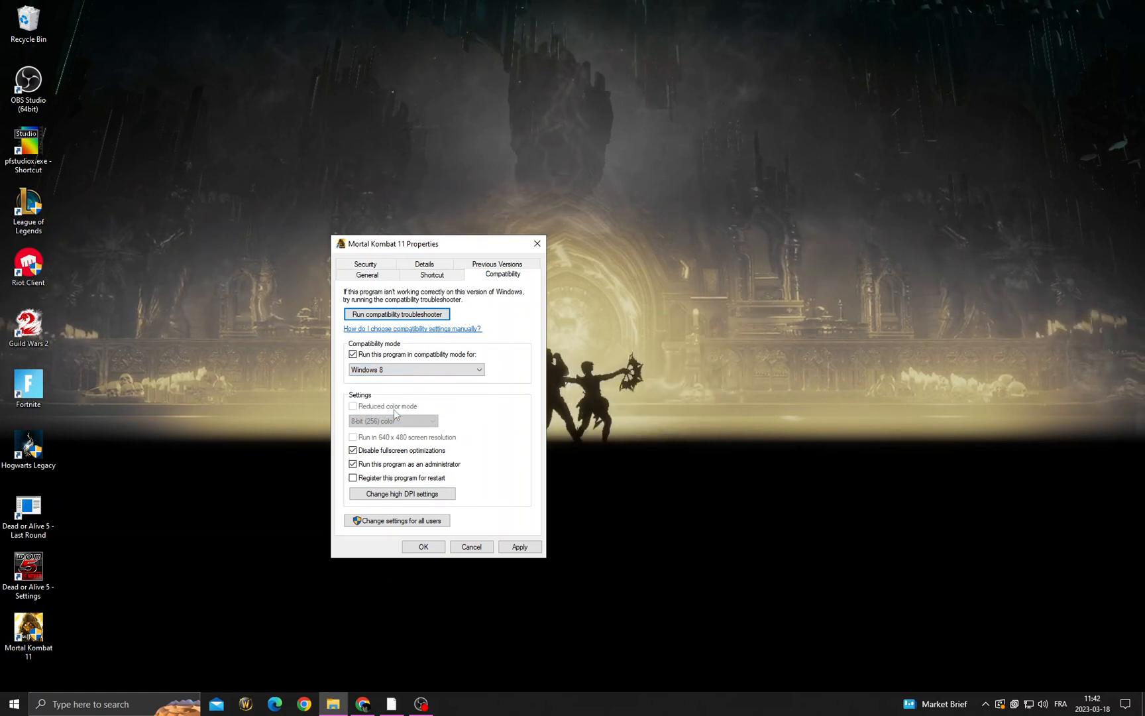
{"action": "left_click", "coordinate": [519, 546]}
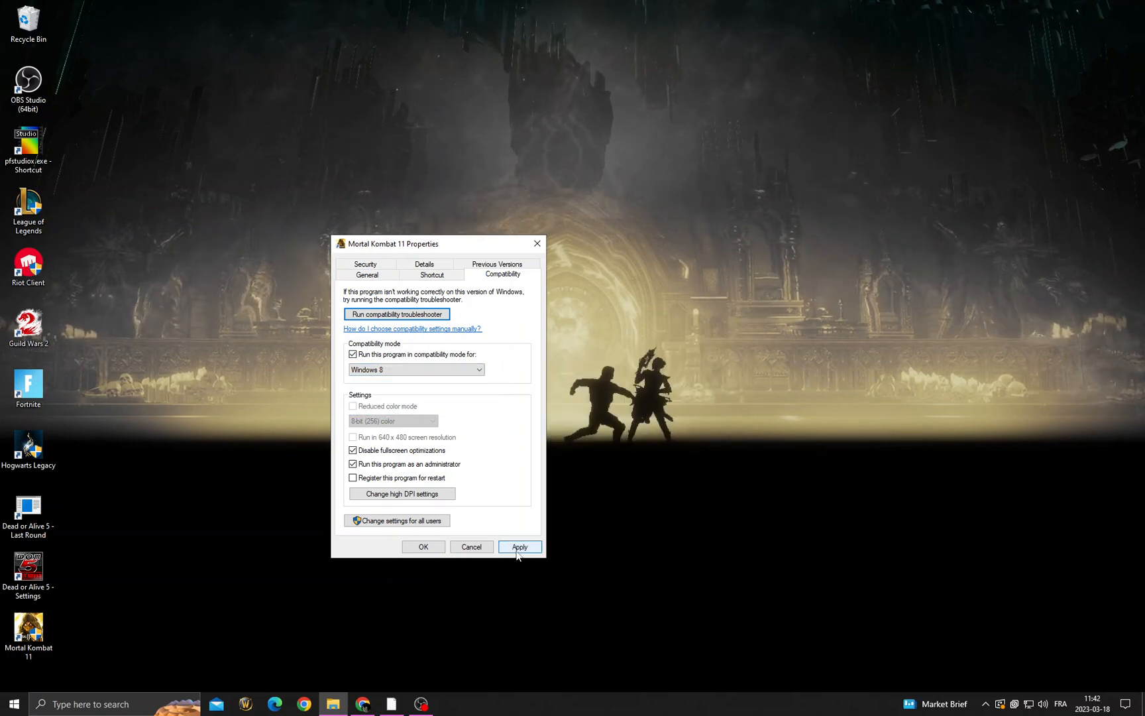
{"action": "left_click", "coordinate": [397, 313]}
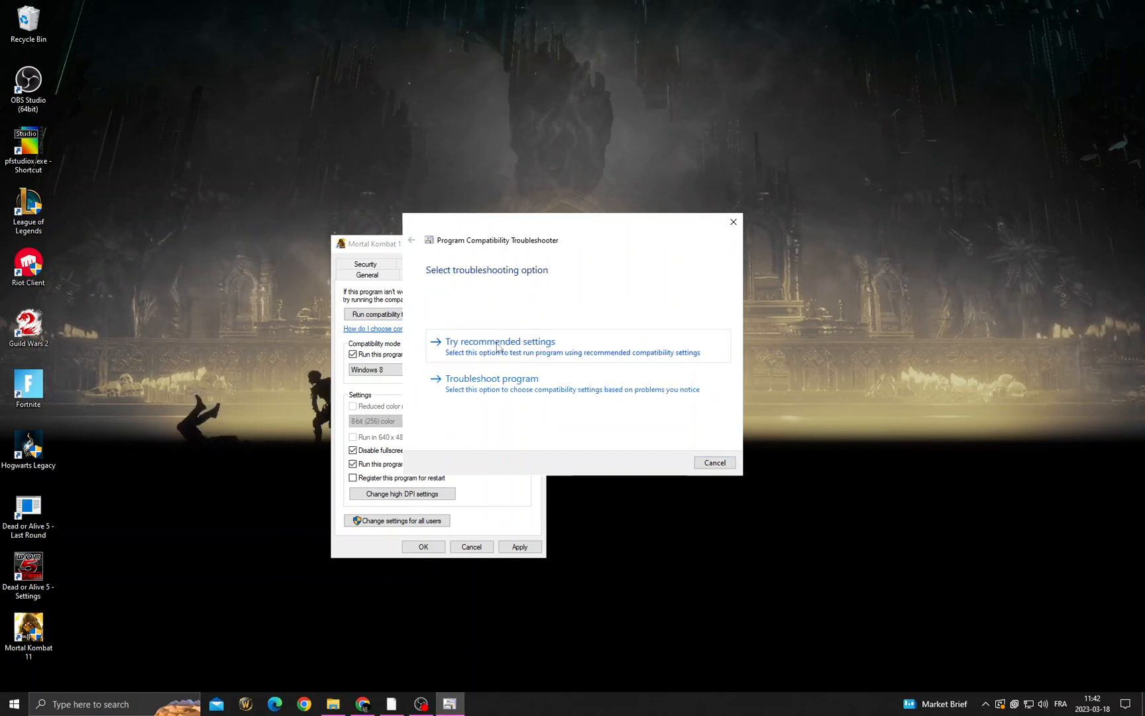
Apply the troubleshooter's recommended Windows 8 settings to MK11 and close the troubleshooter.
{"action": "left_click", "coordinate": [500, 341]}
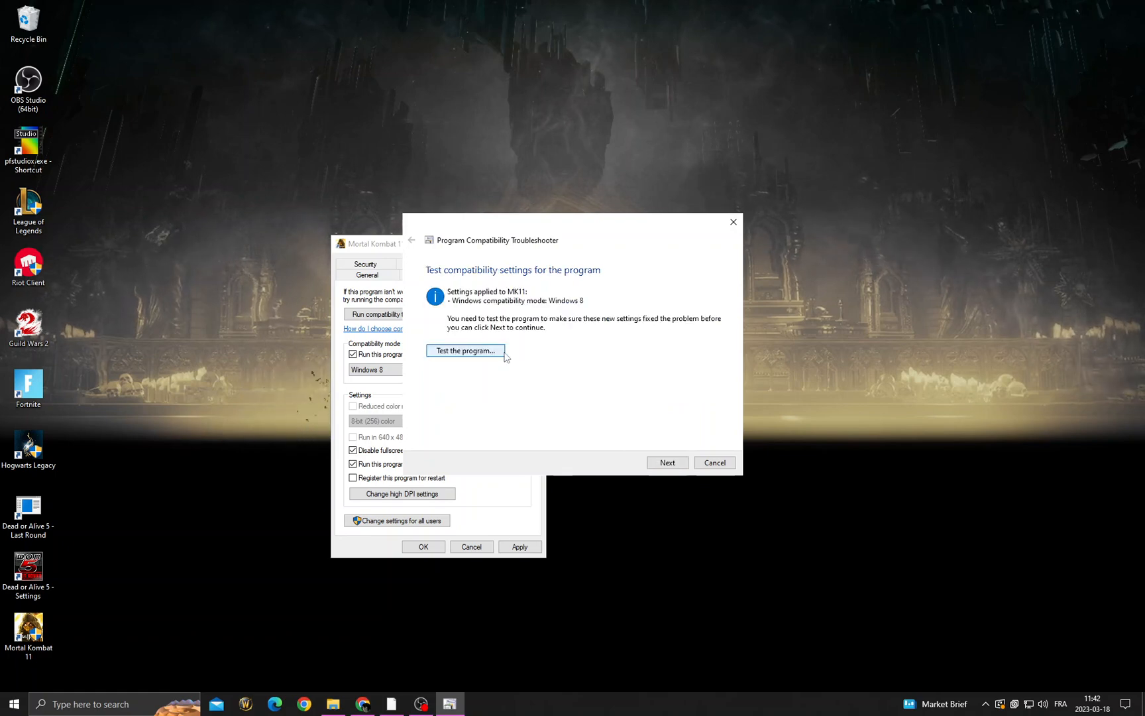
{"action": "mouse_move", "coordinate": [520, 361]}
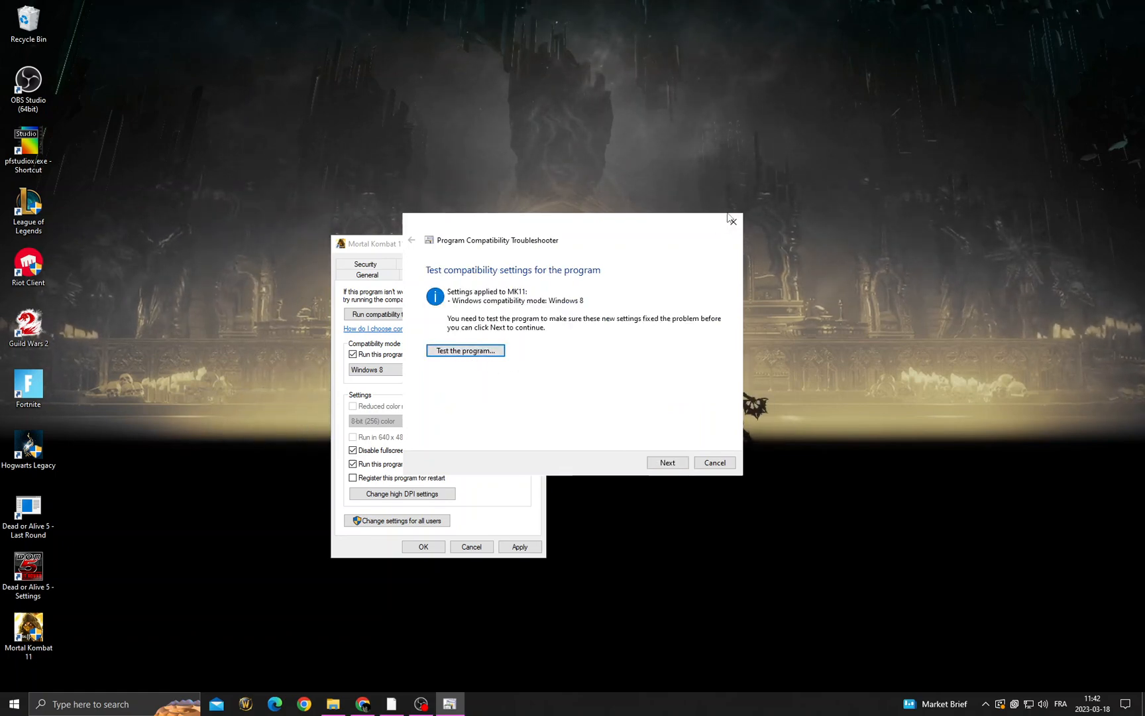
{"action": "left_click", "coordinate": [733, 221]}
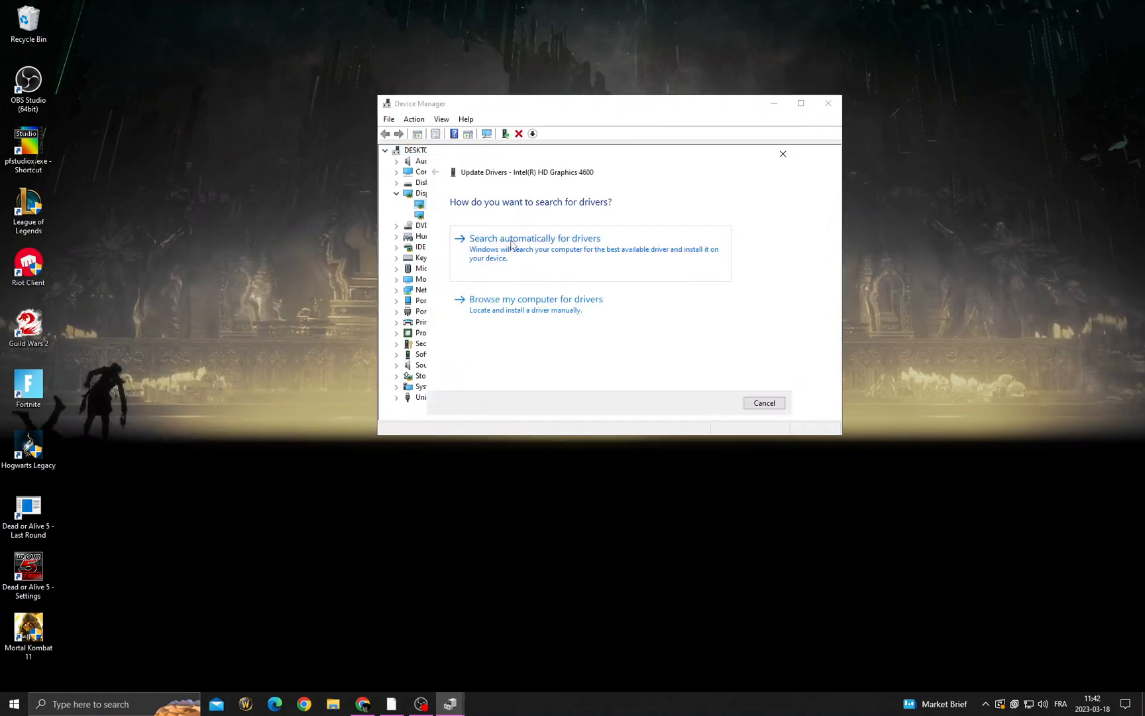
Search automatically for graphics drivers, confirm the best are installed, and close the wizard.
{"action": "left_click", "coordinate": [762, 403]}
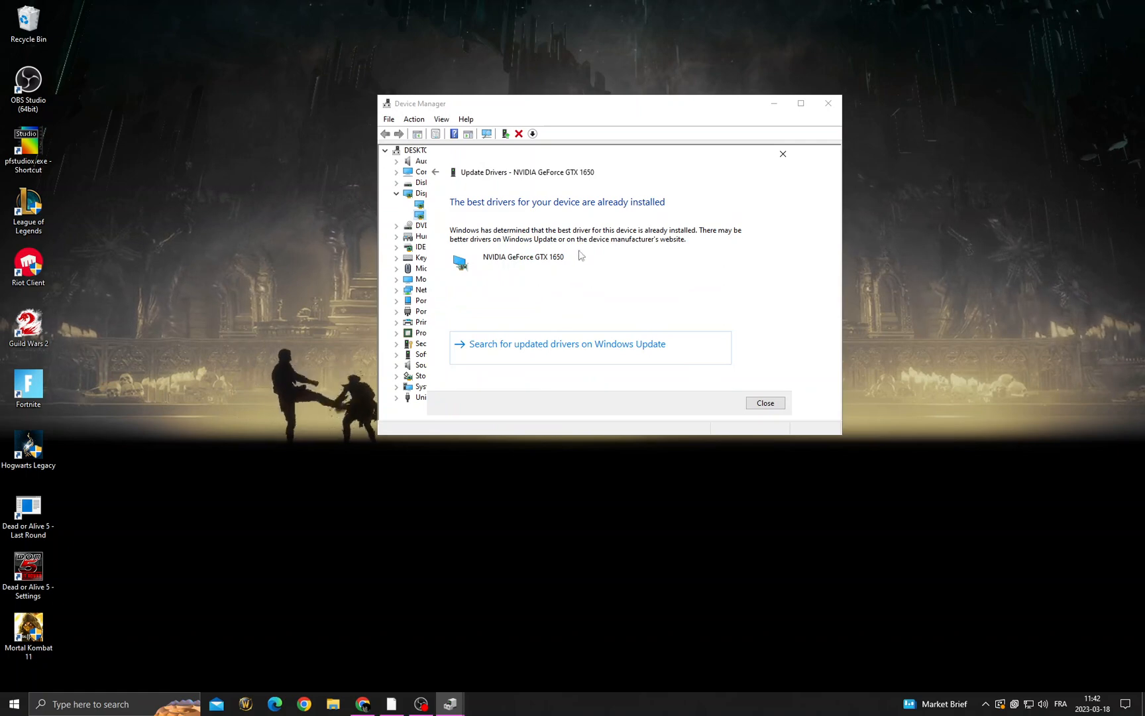
{"action": "left_click", "coordinate": [763, 403]}
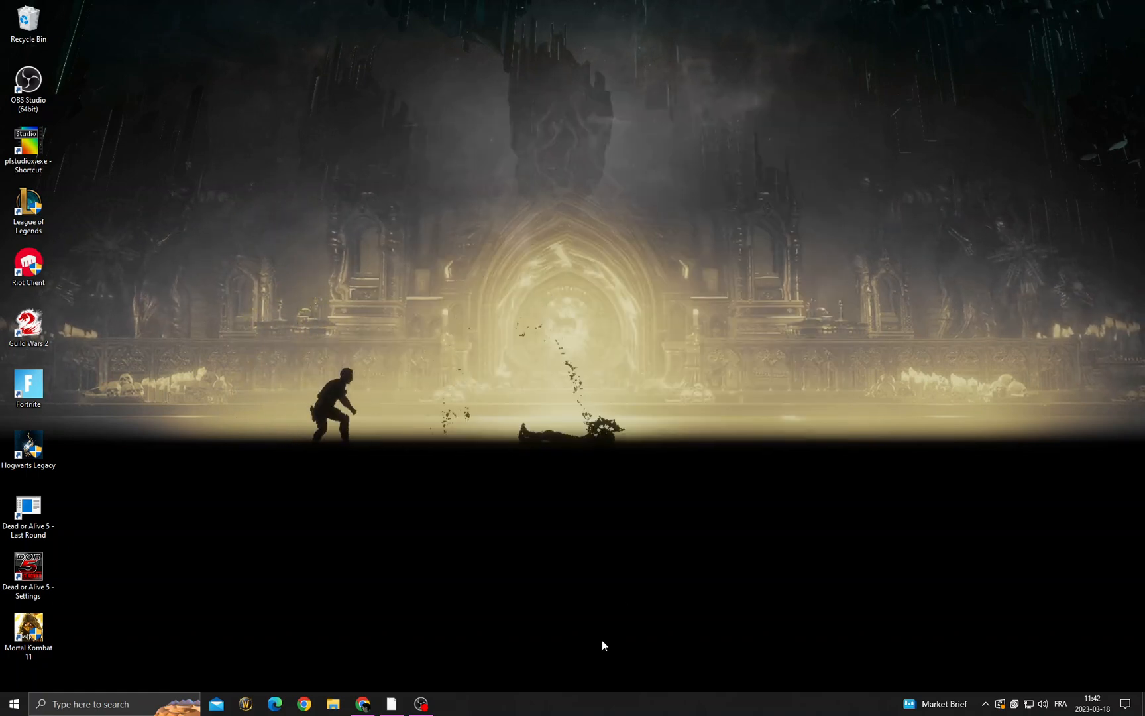